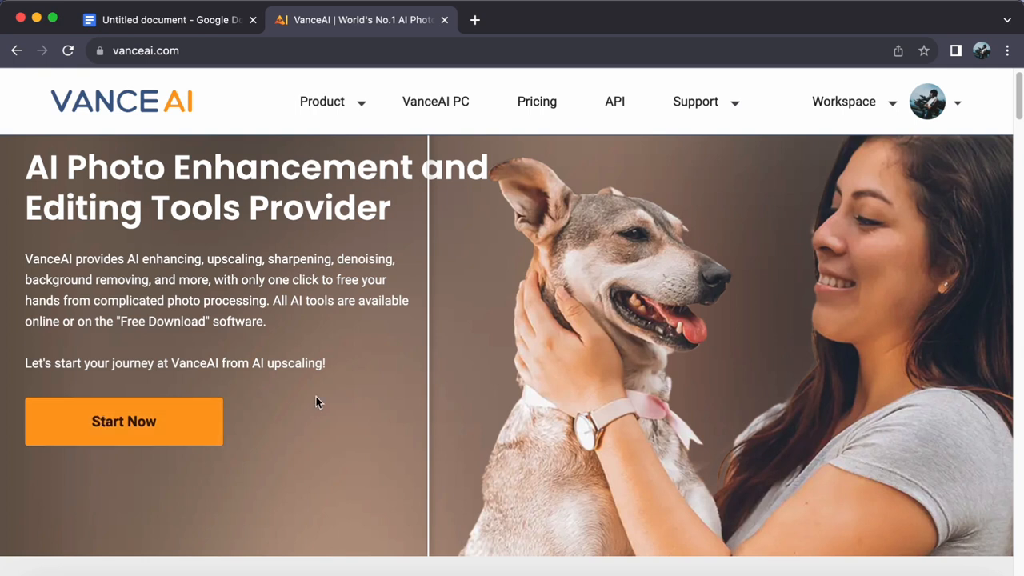
mouse_move(348, 391)
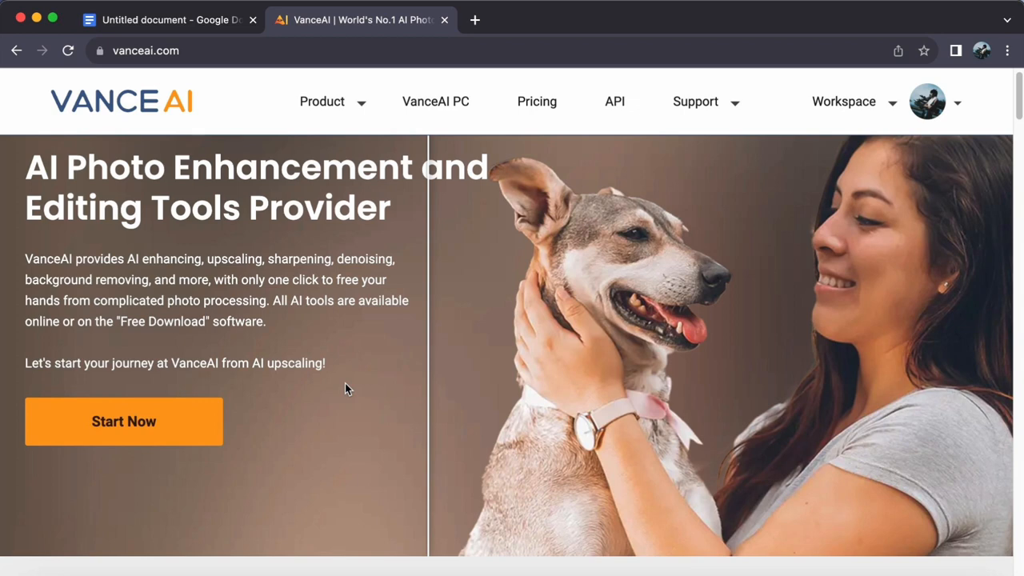
Reach AI Portrait Retoucher on the home page and slide the sample face's before/after comparison.
scroll("down", 3)
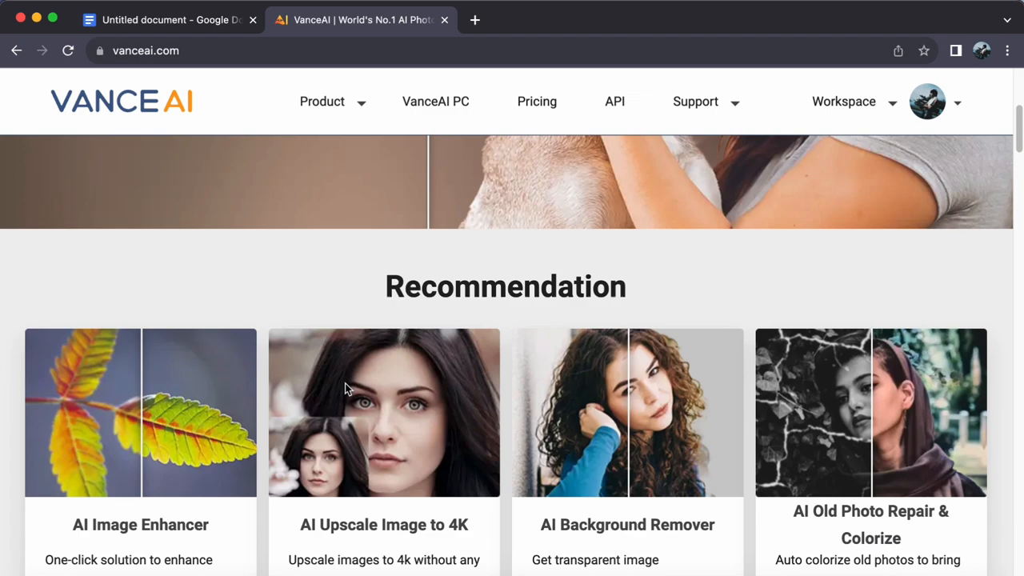
scroll("down", 3)
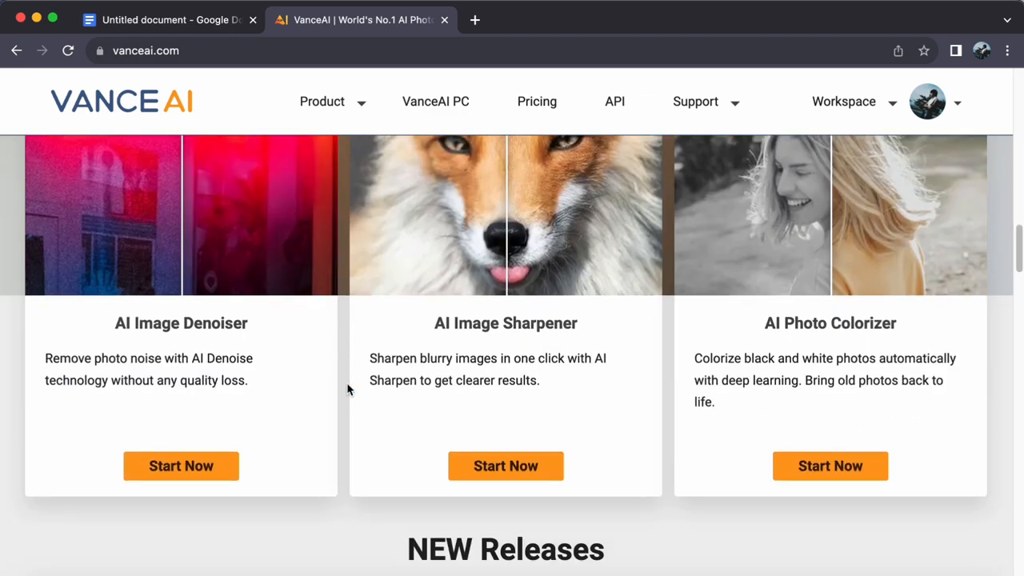
scroll("down", 3)
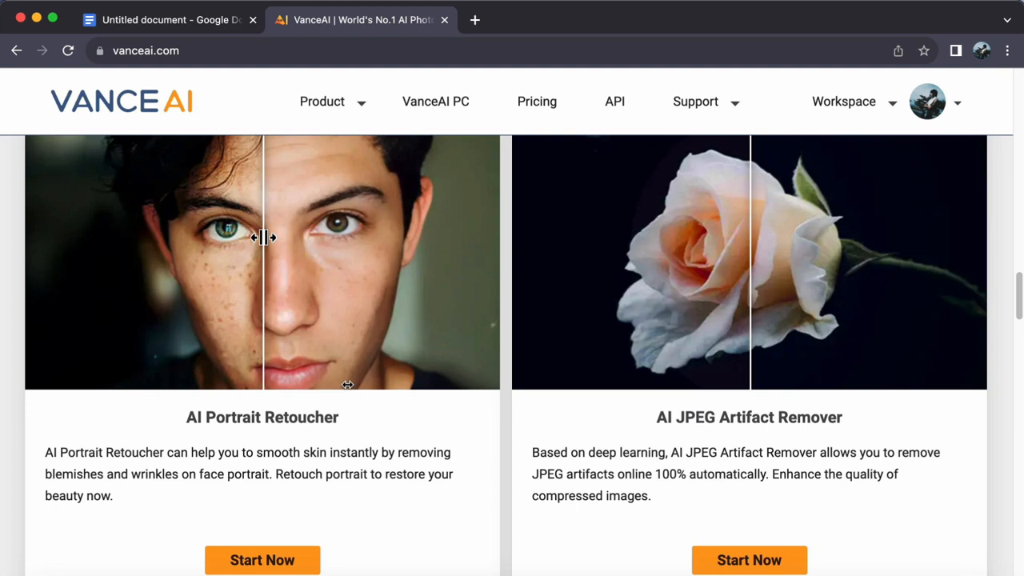
left_click_drag(264, 237, 349, 237)
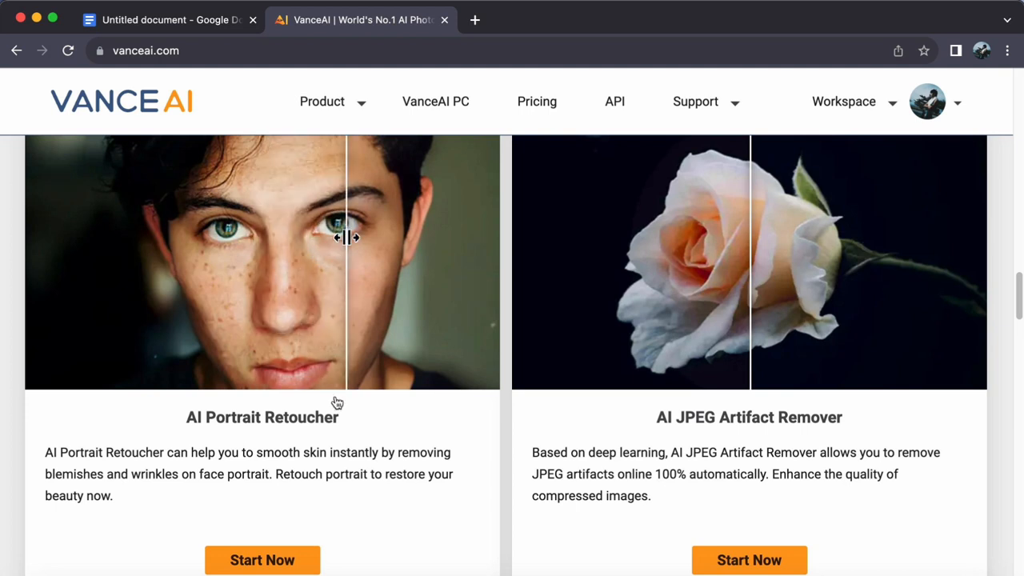
Start the Portrait Retoucher and upload justin.jpeg from Downloads in Retouch mode.
left_click(262, 560)
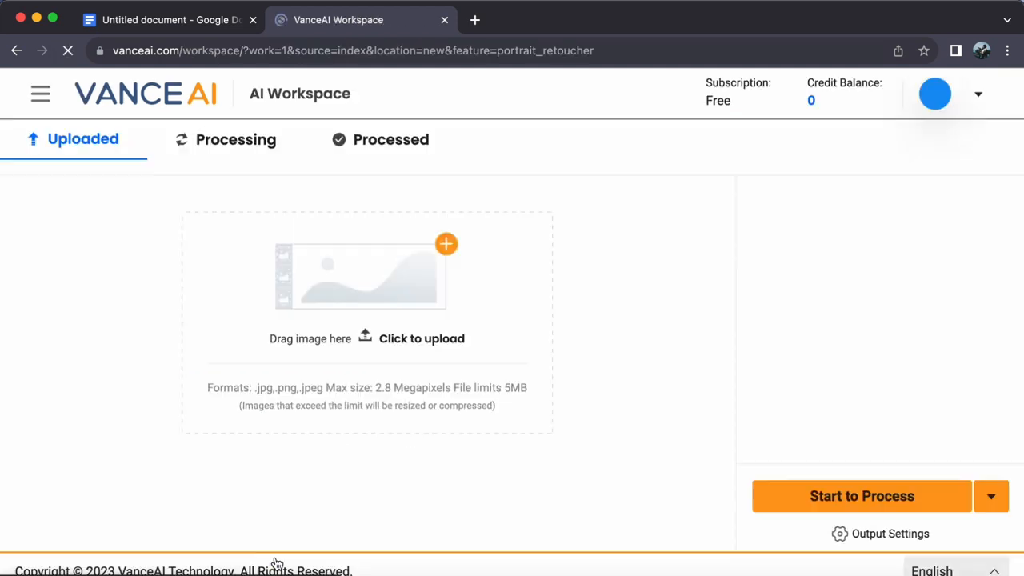
left_click(422, 339)
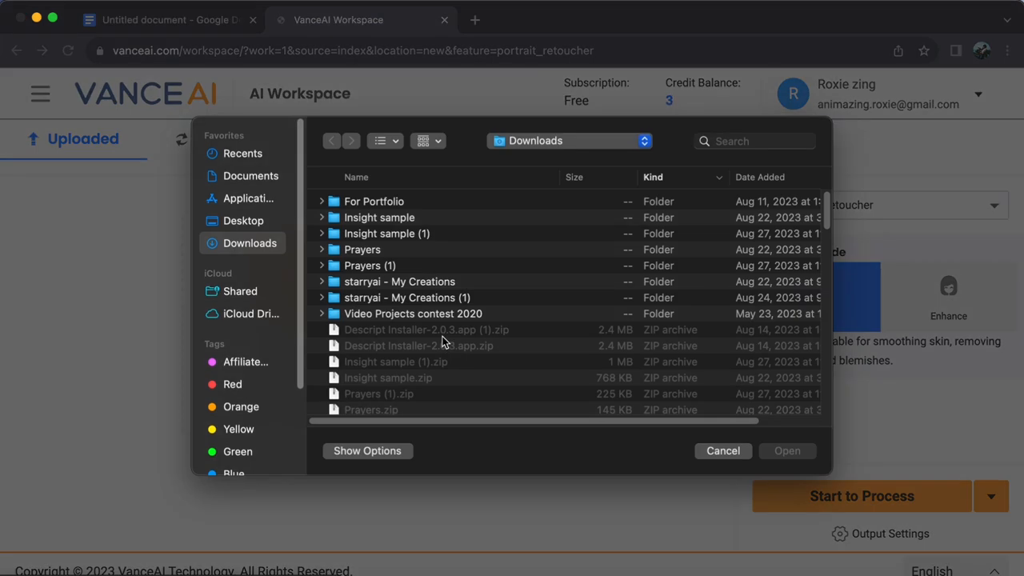
scroll("down", 3)
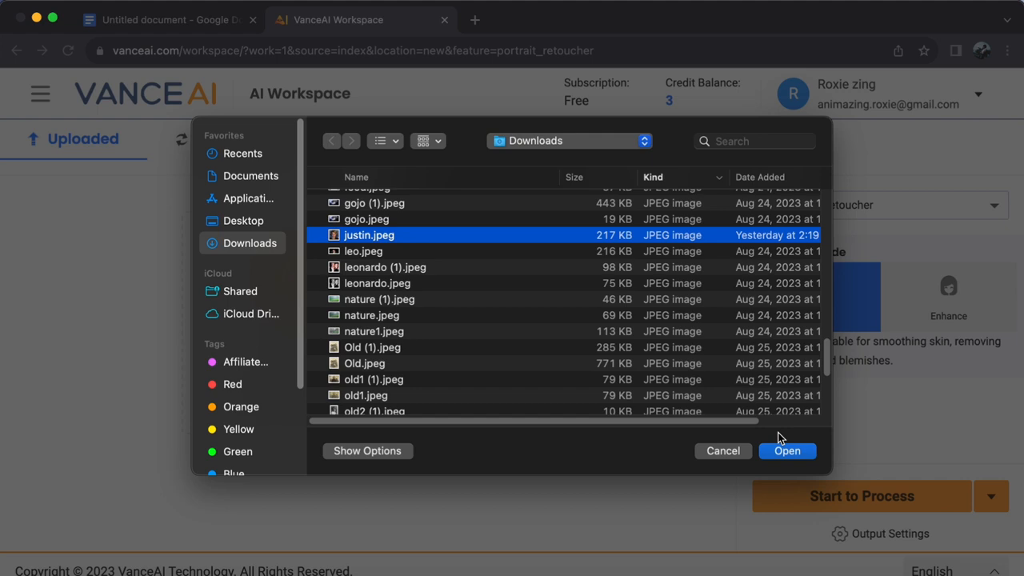
left_click(788, 452)
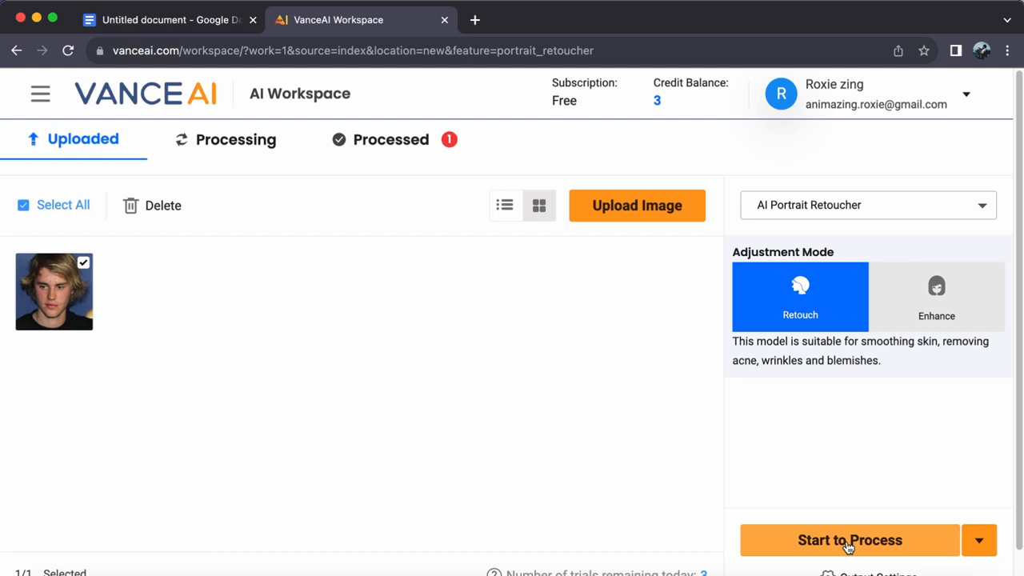
Process the portrait to get the smoothed-face Before/After preview.
left_click(848, 540)
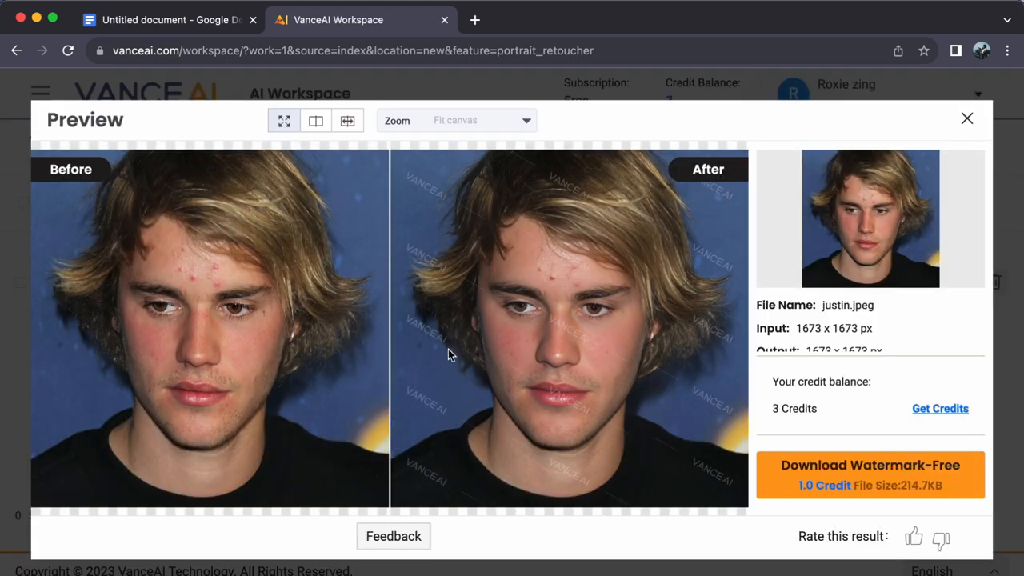
mouse_move(552, 296)
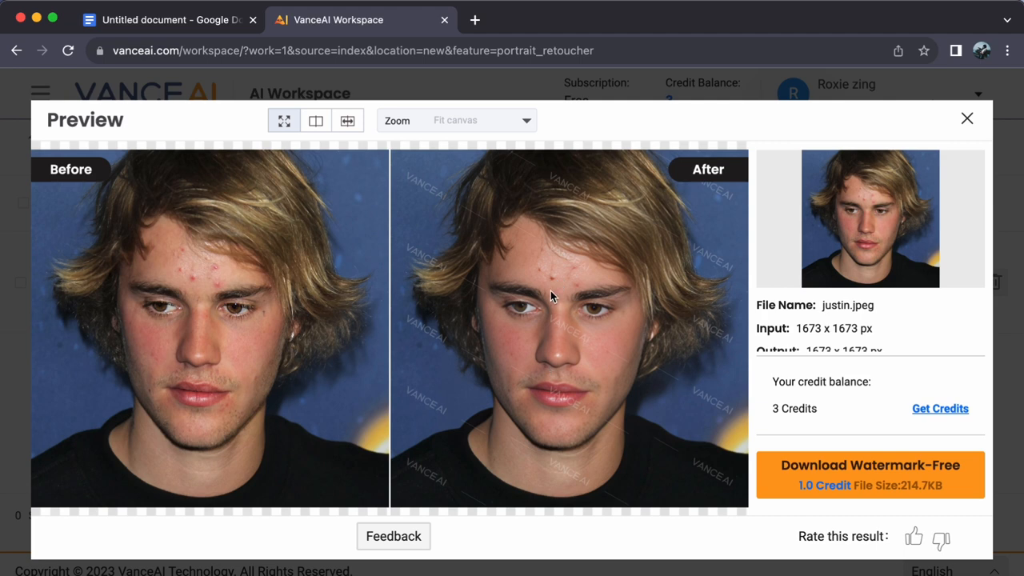
mouse_move(943, 422)
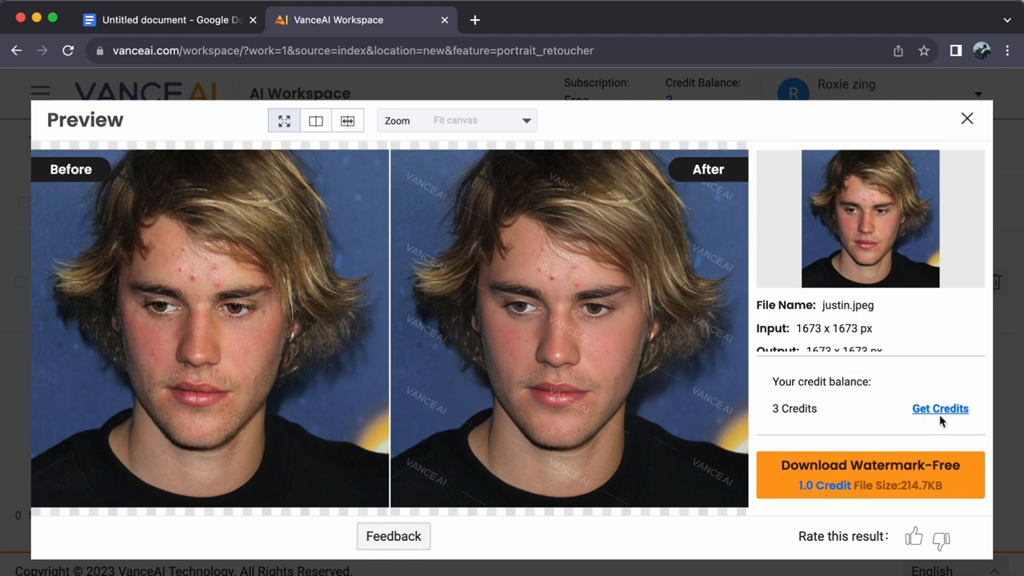